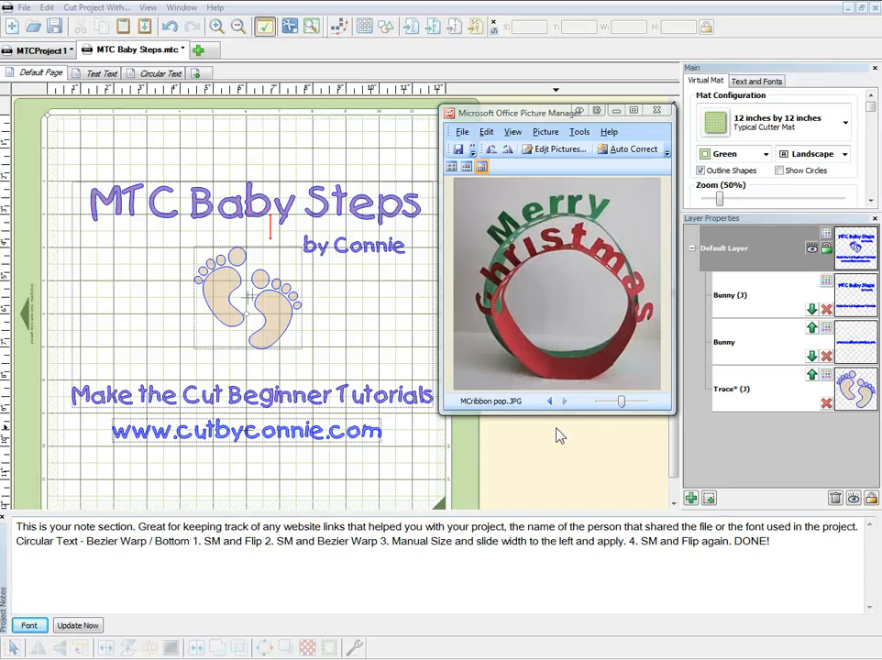
pyautogui.moveTo(586, 456)
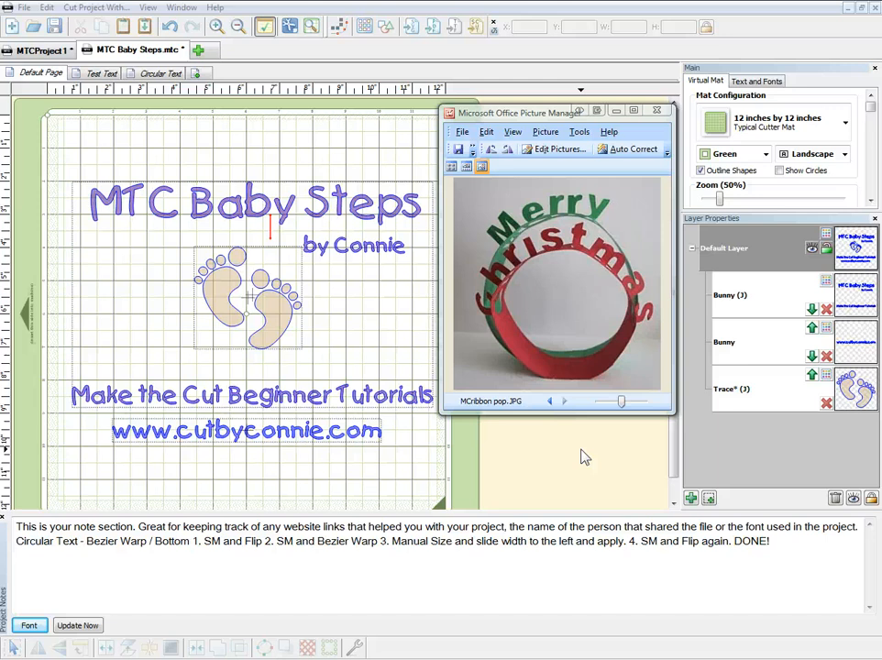
pyautogui.moveTo(594, 369)
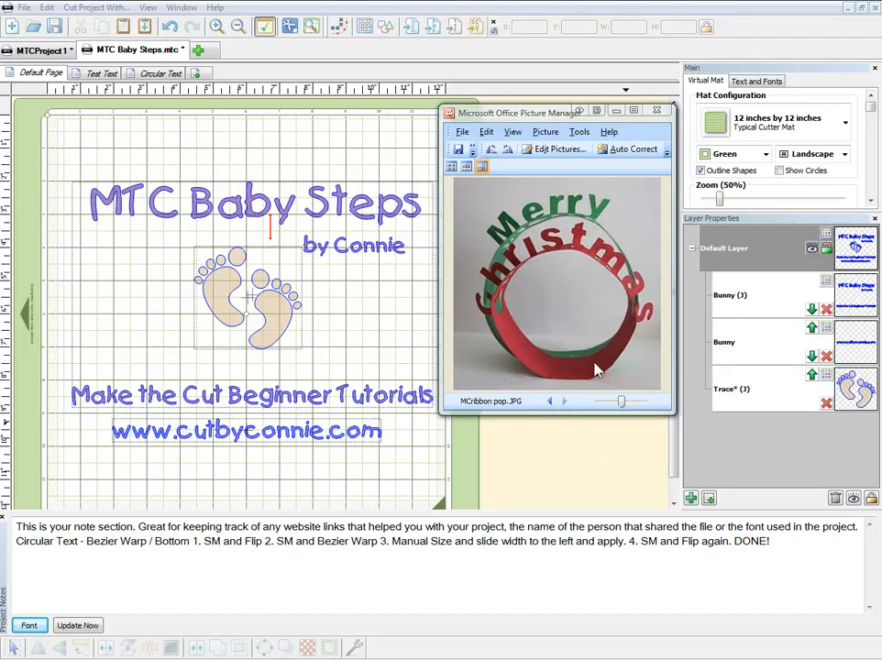
pyautogui.moveTo(578, 303)
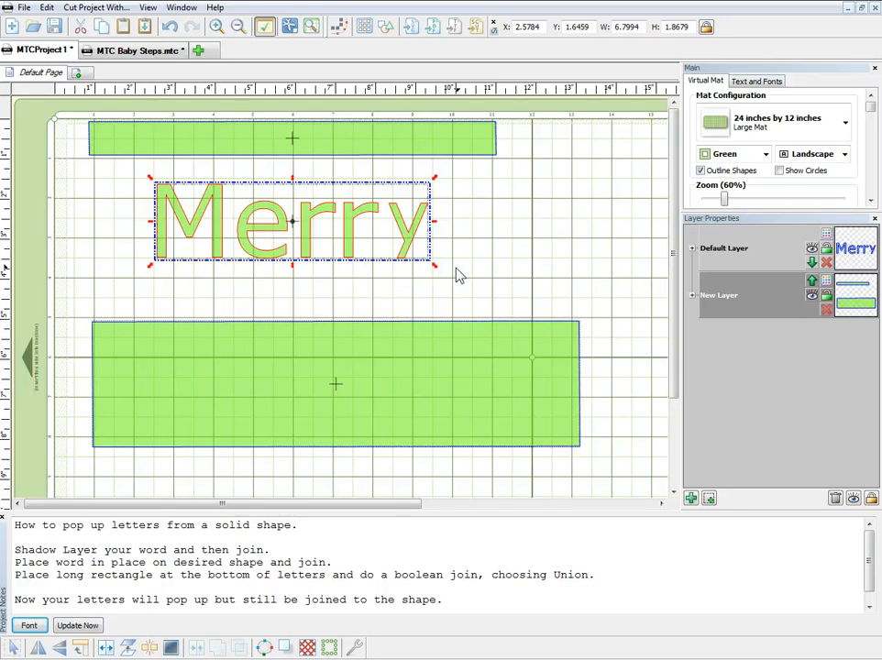
pyautogui.moveTo(484, 306)
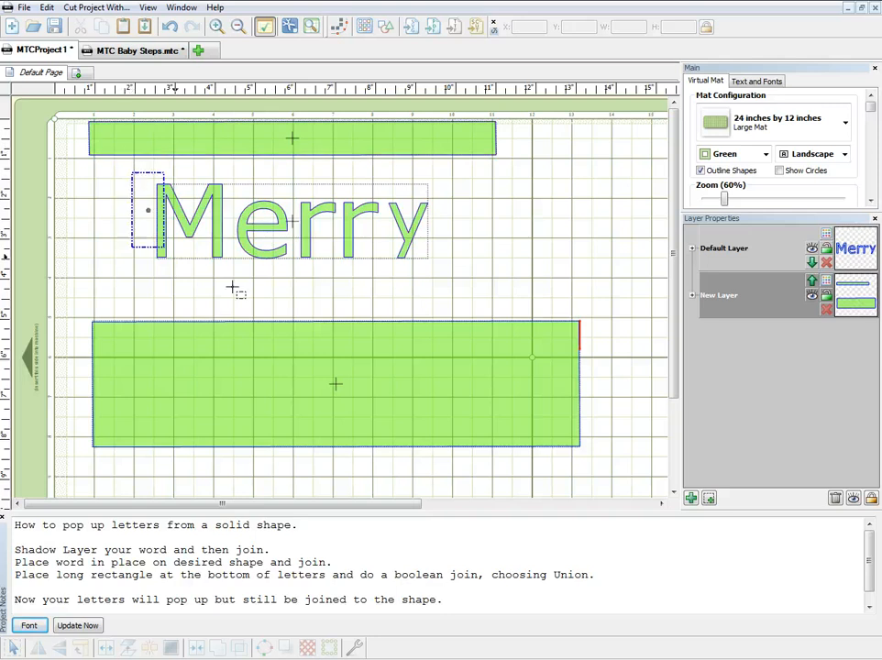
# Step: Select the word Merry and bring up its shape-editing context menu
pyautogui.click(284, 220)
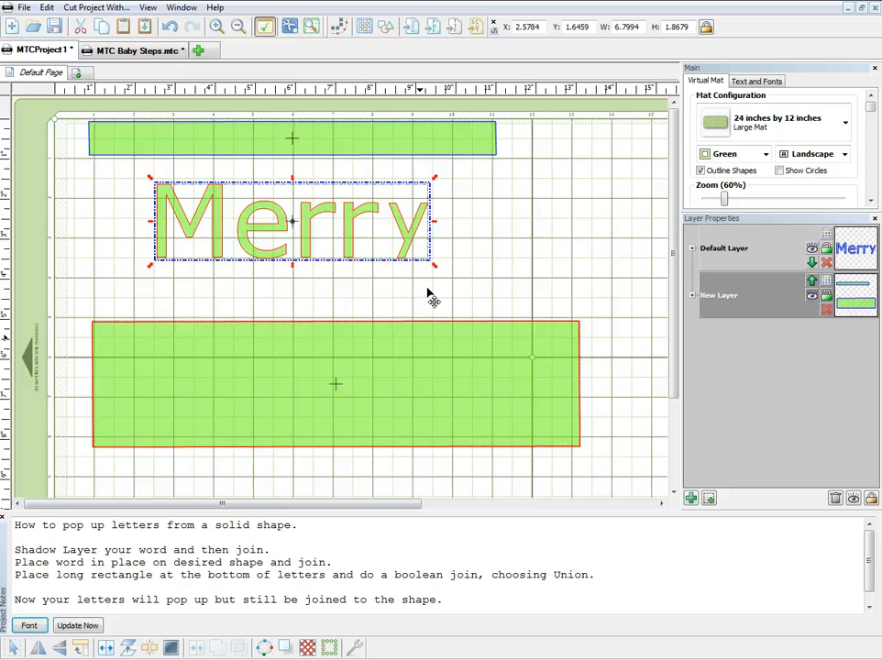
pyautogui.rightClick(376, 231)
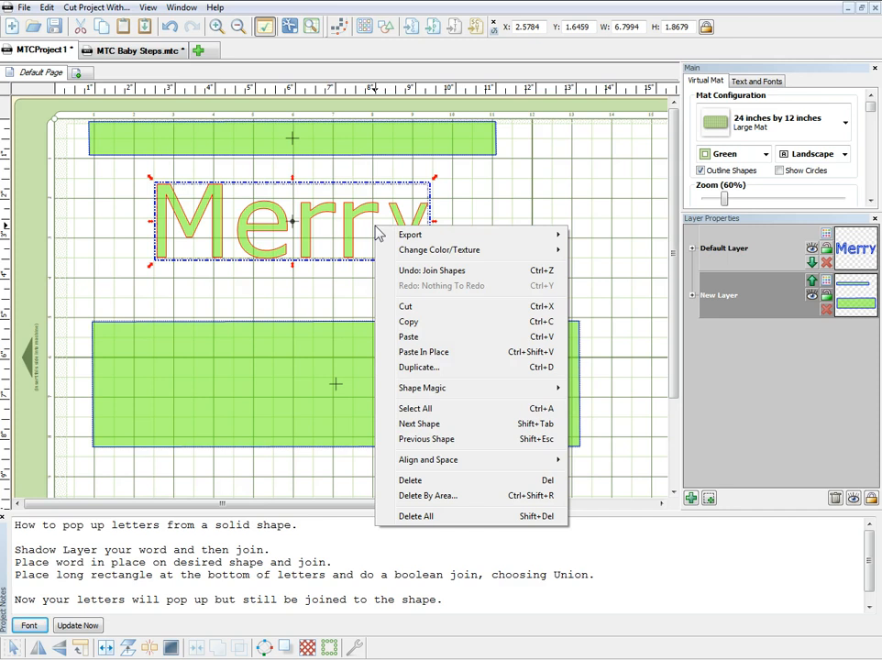
pyautogui.moveTo(422, 389)
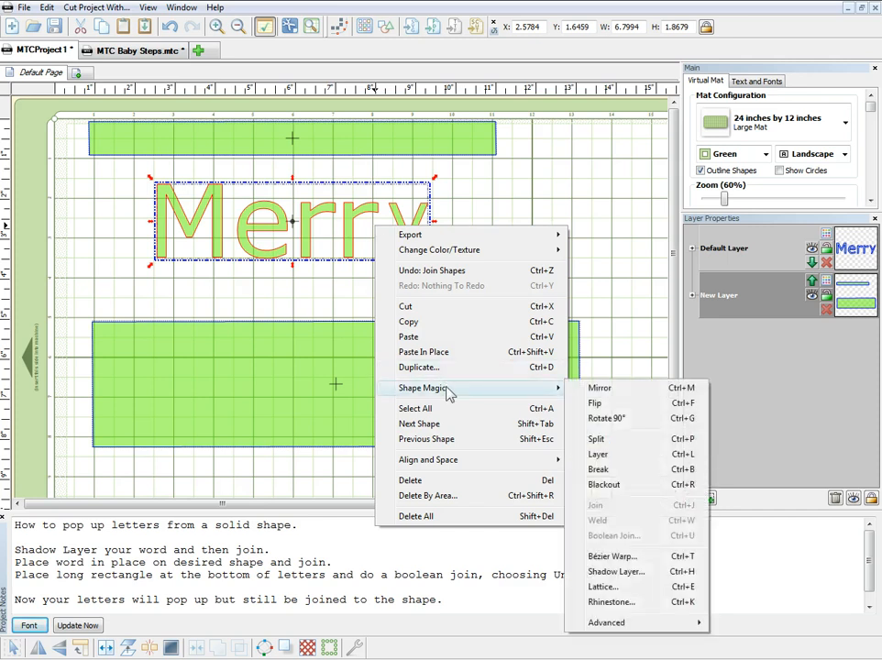
pyautogui.moveTo(594, 506)
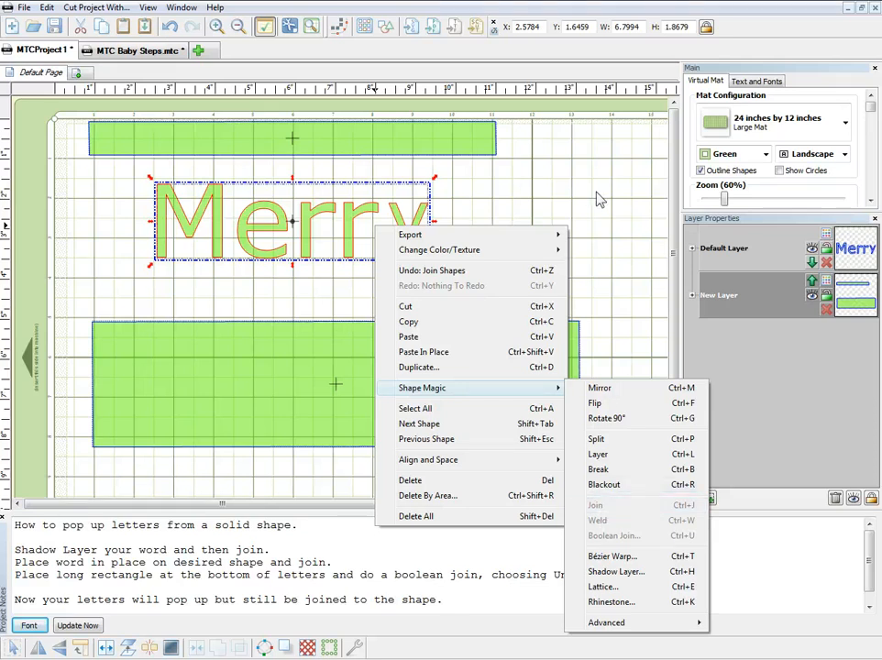
pyautogui.moveTo(594, 404)
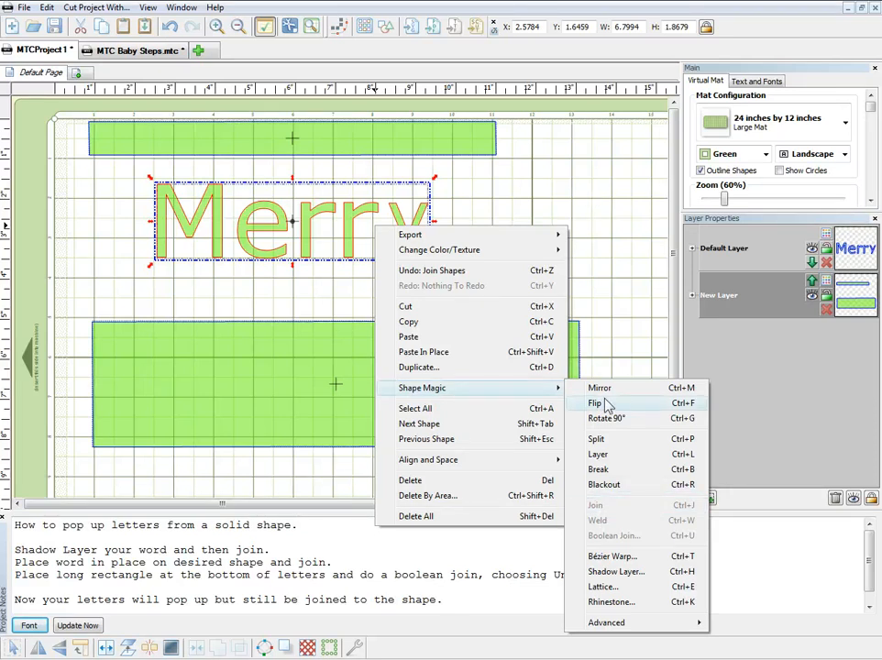
pyautogui.moveTo(616, 572)
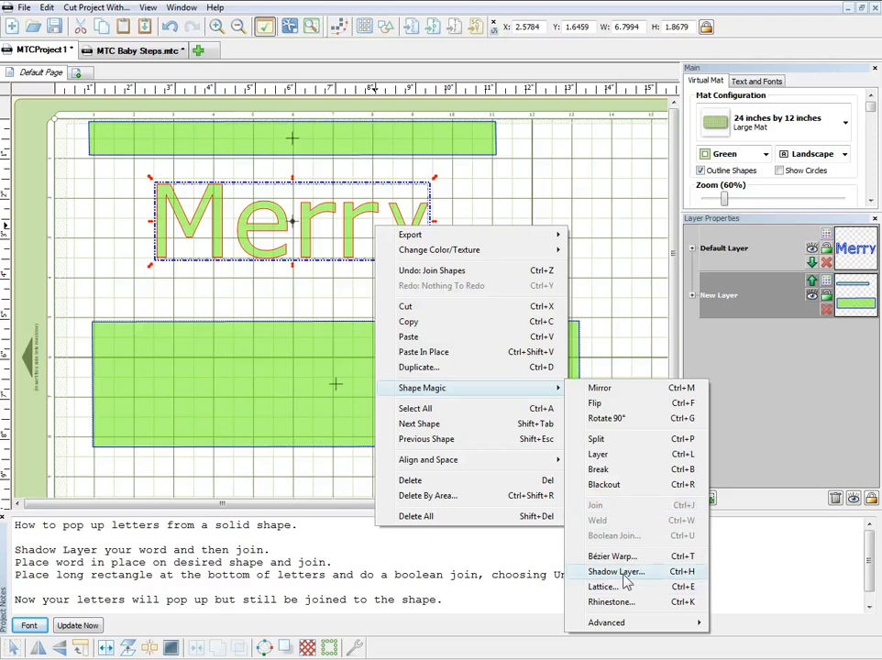
# Step: Generate a thin rounded Shadow Layer outline of Merry as a separate layer
pyautogui.click(616, 572)
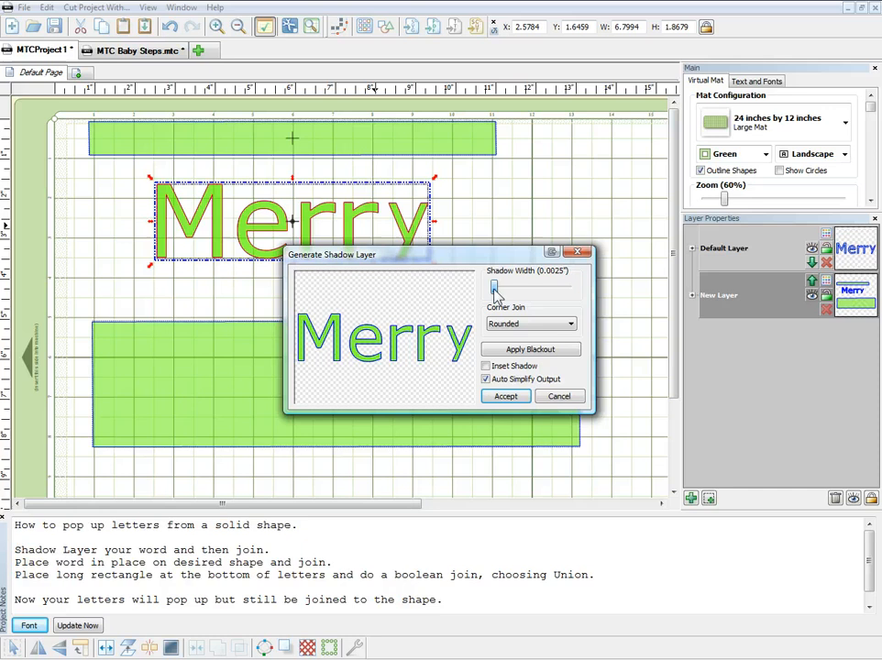
pyautogui.click(499, 291)
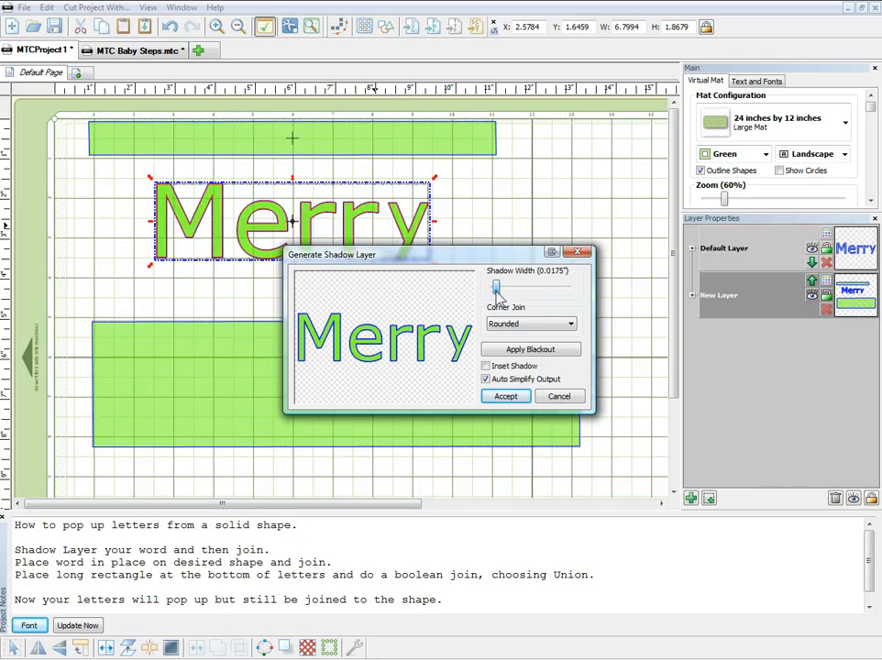
pyautogui.moveTo(495, 297)
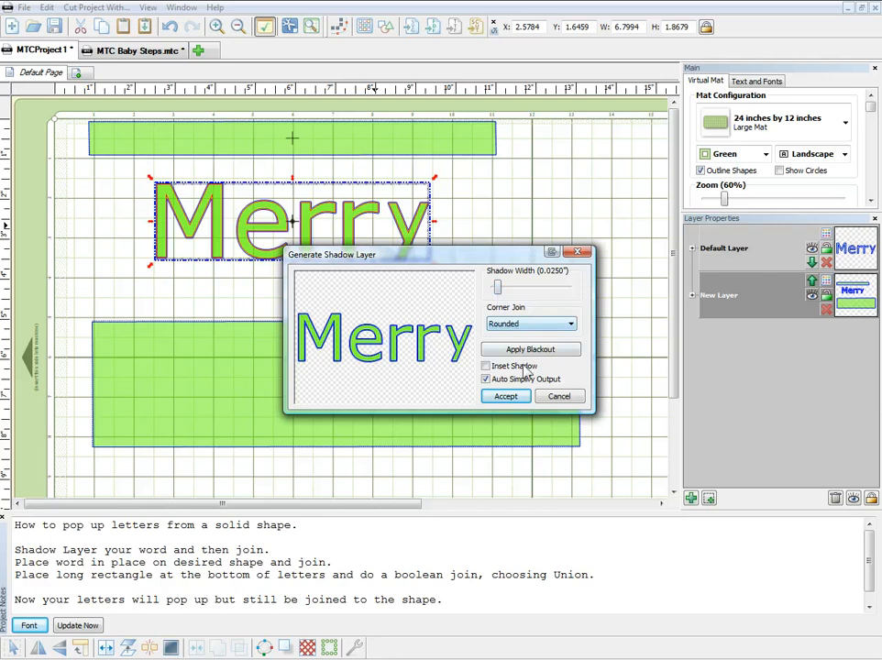
pyautogui.click(506, 396)
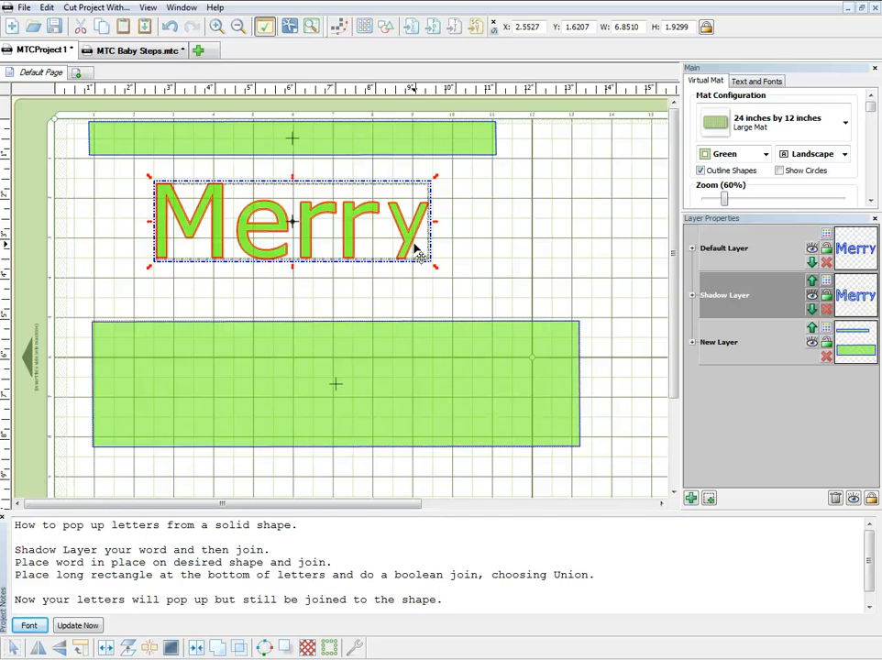
# Step: Move the outlined word Merry onto the centre of the large lower green rectangle
pyautogui.rightClick(414, 248)
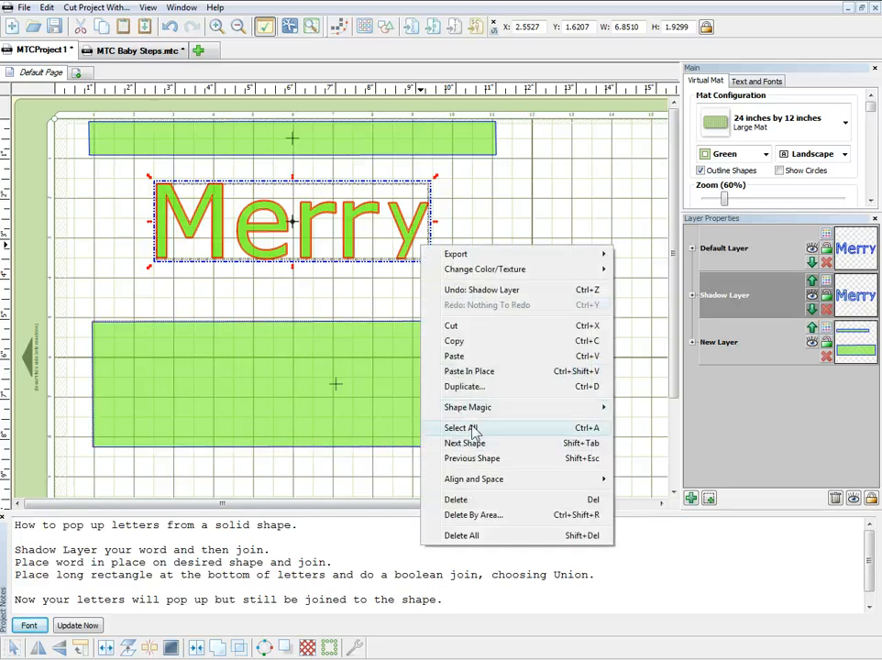
pyautogui.moveTo(467, 407)
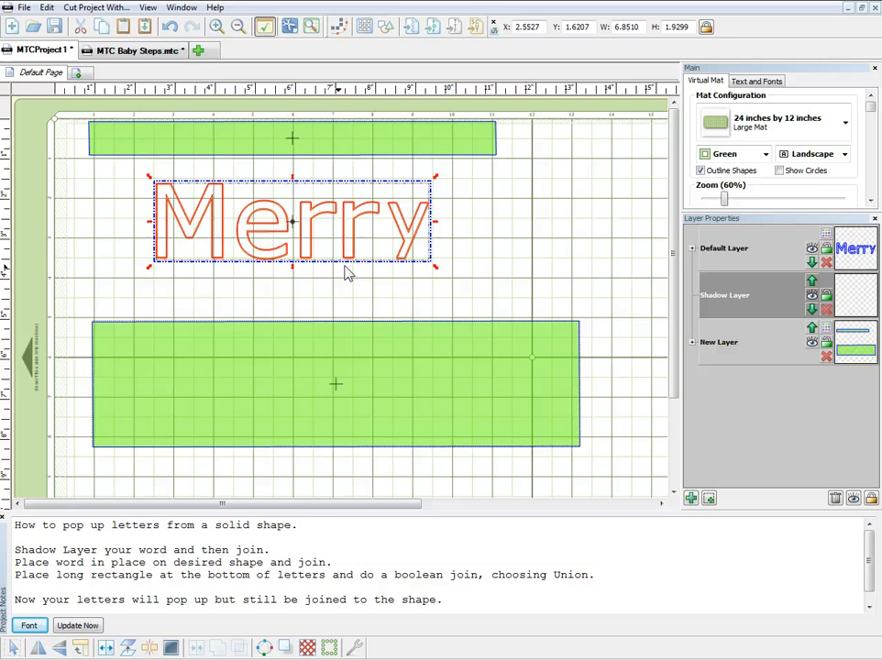
pyautogui.moveTo(292, 224); pyautogui.dragTo(334, 385)
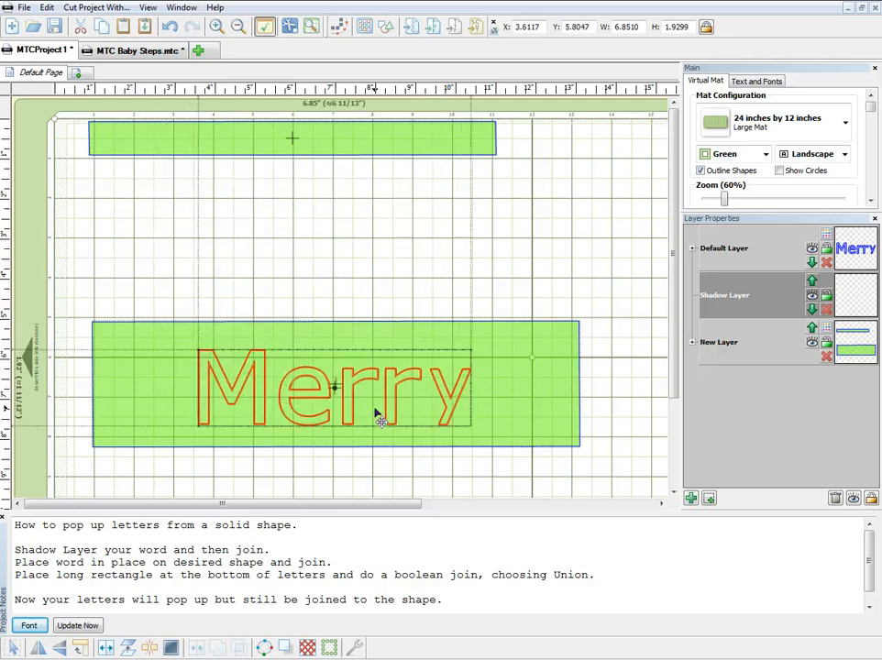
pyautogui.moveTo(376, 413); pyautogui.dragTo(374, 403)
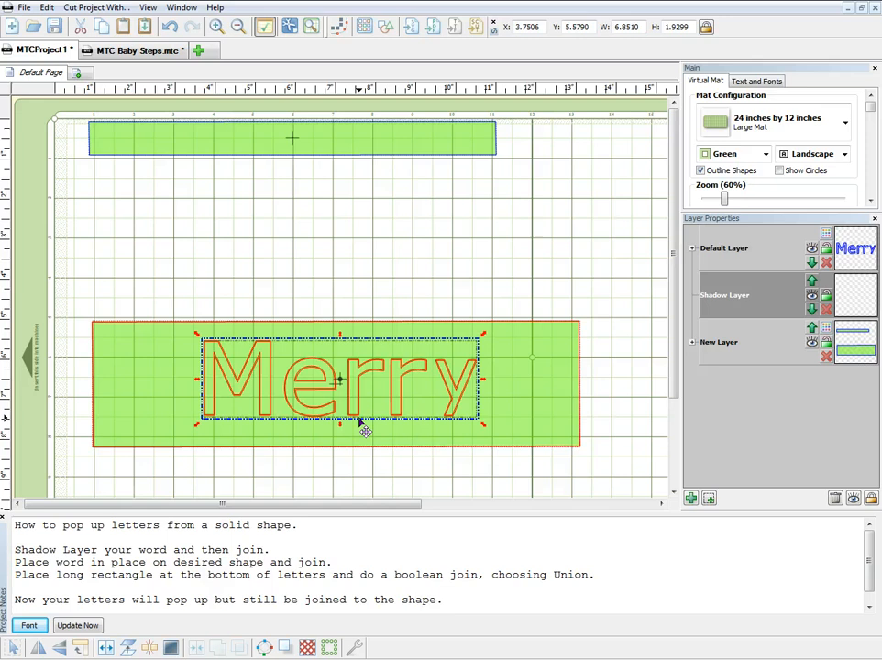
pyautogui.moveTo(382, 457)
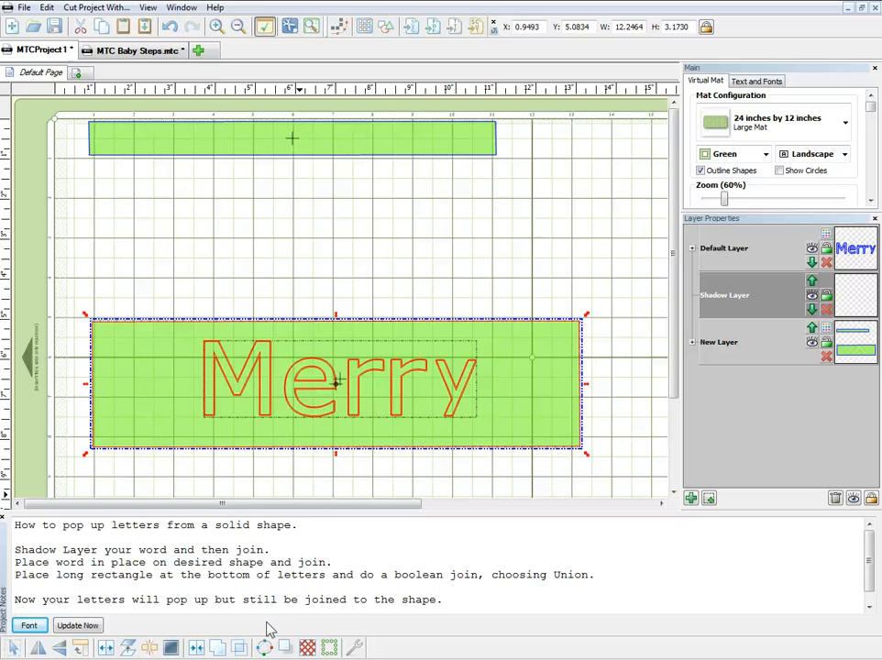
# Step: Join Merry with the large rectangle into one shape, preview it, and pull the thin strip down toward the letters
pyautogui.rightClick(546, 426)
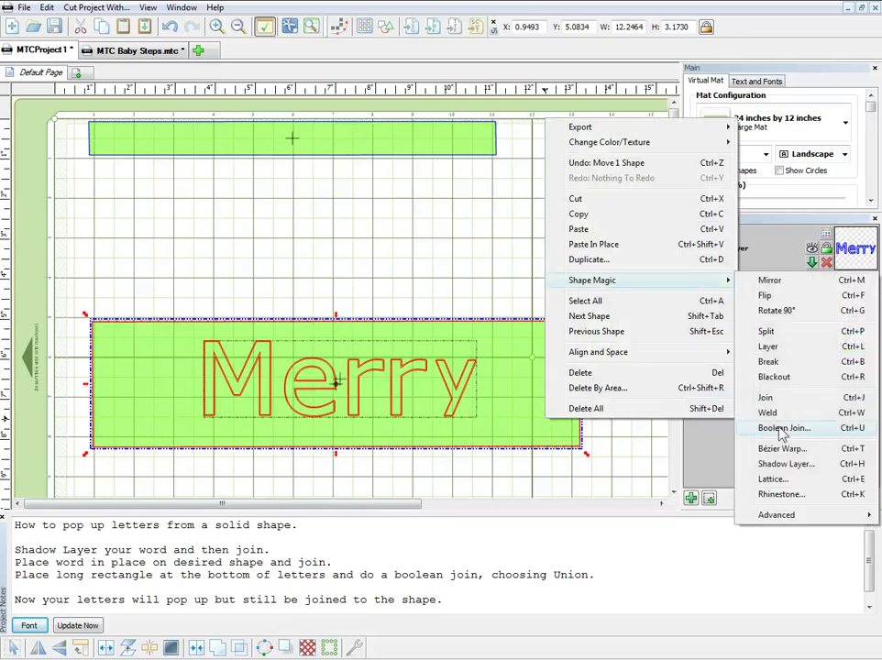
pyautogui.click(785, 429)
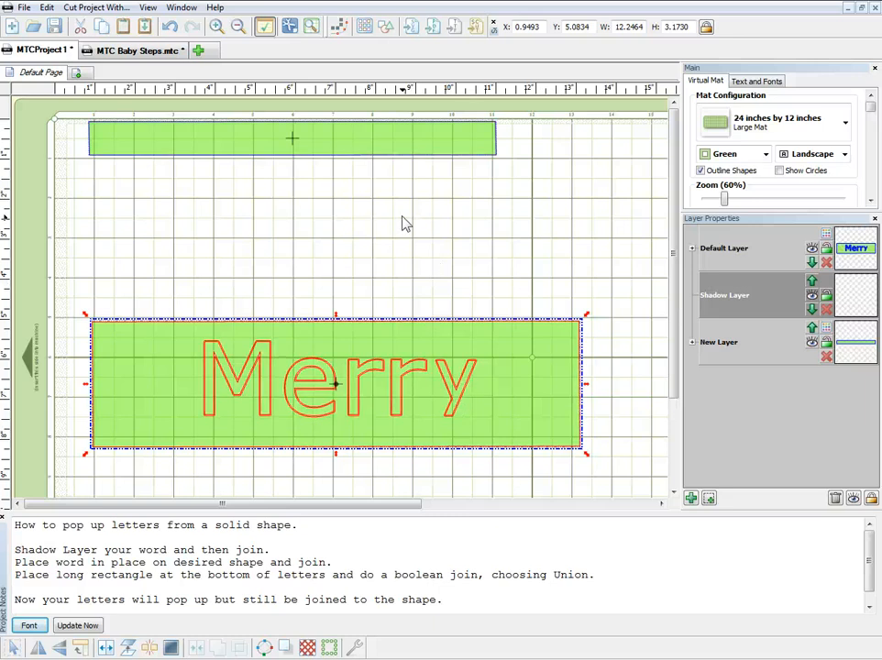
pyautogui.moveTo(311, 28)
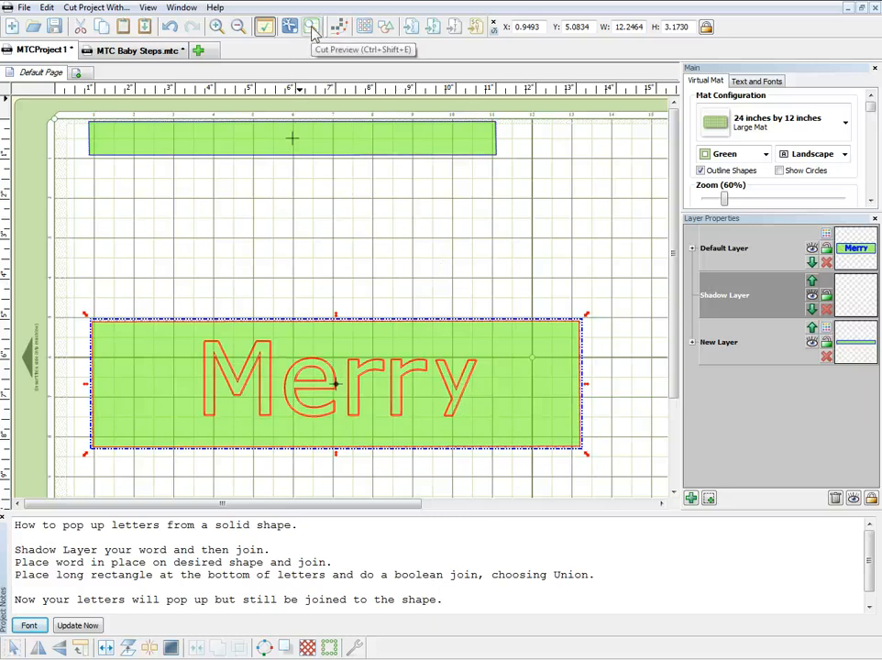
pyautogui.click(311, 28)
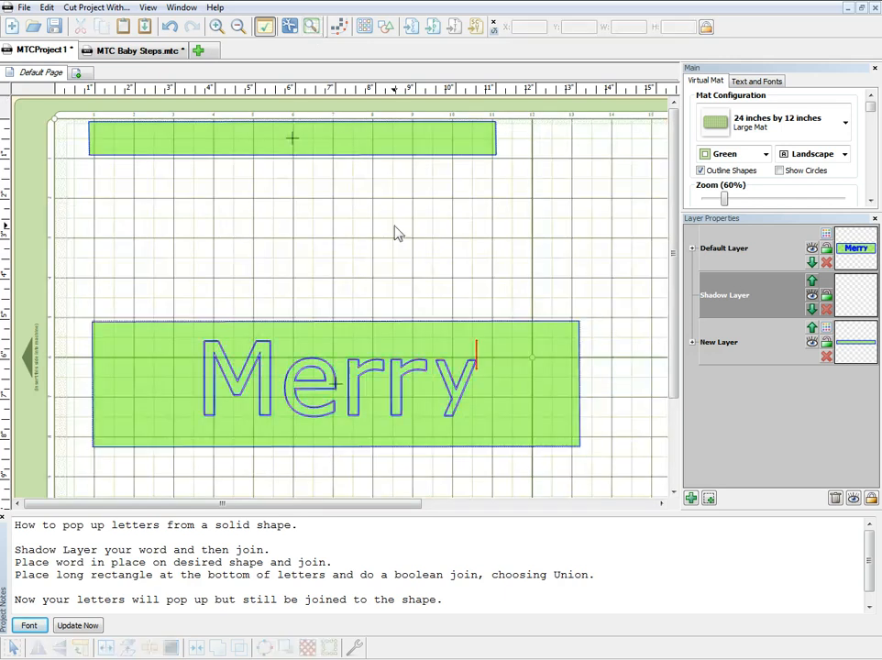
pyautogui.moveTo(291, 137); pyautogui.dragTo(356, 450)
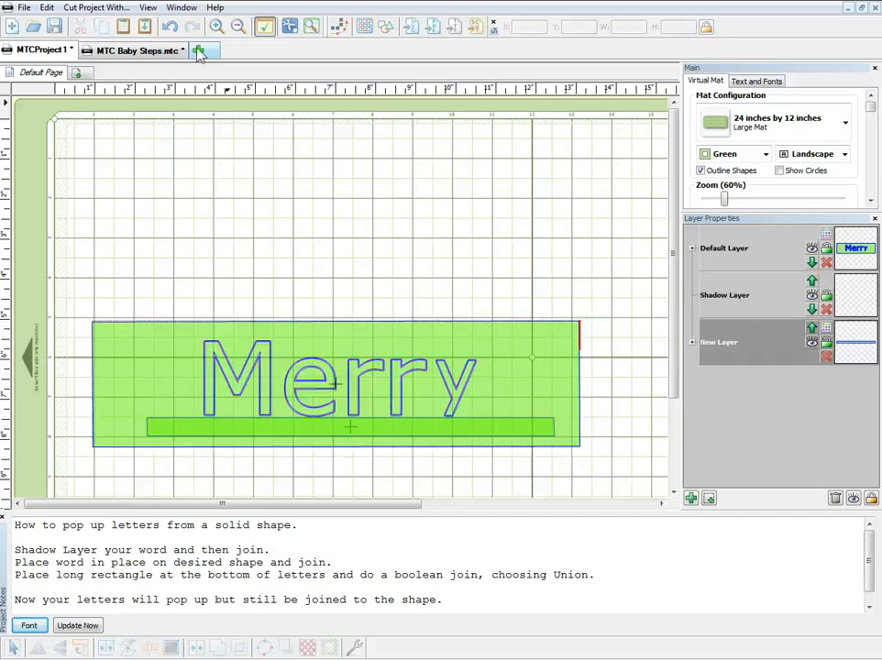
# Step: Lay the thin strip across the bottoms of the Merry letters and select both shapes together
pyautogui.click(348, 429)
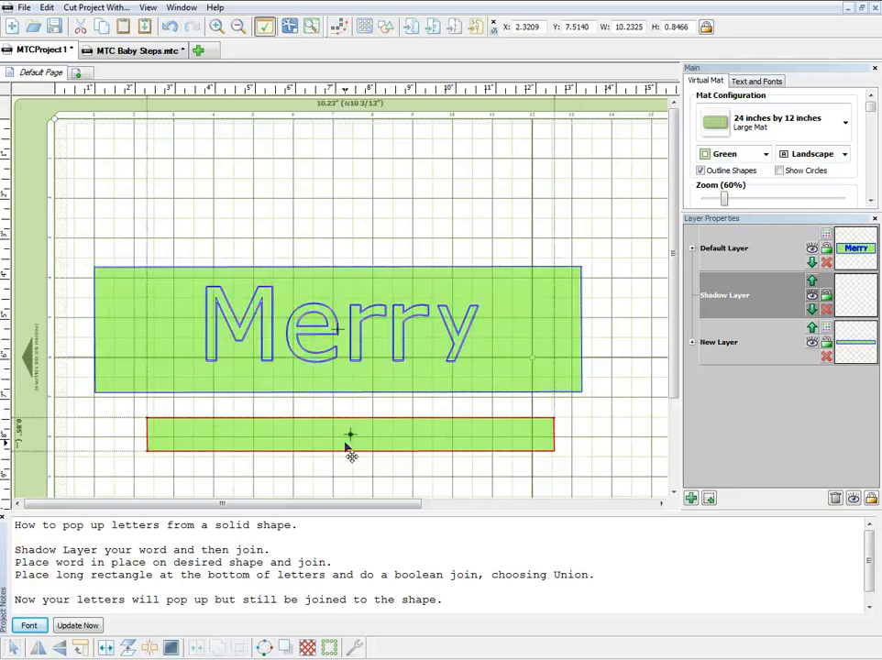
pyautogui.click(349, 433)
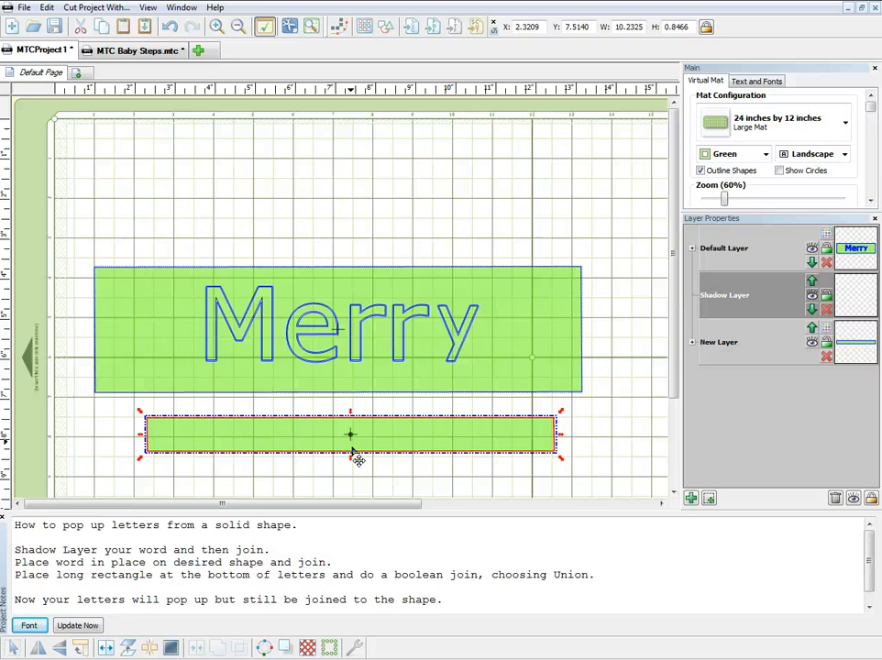
pyautogui.moveTo(350, 437); pyautogui.dragTo(345, 408)
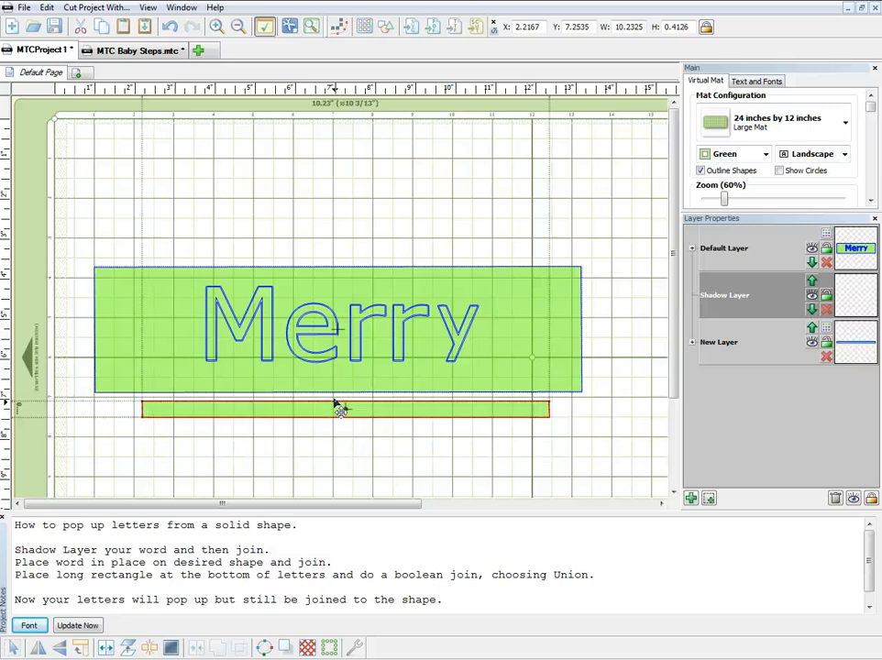
pyautogui.moveTo(345, 410); pyautogui.dragTo(345, 369)
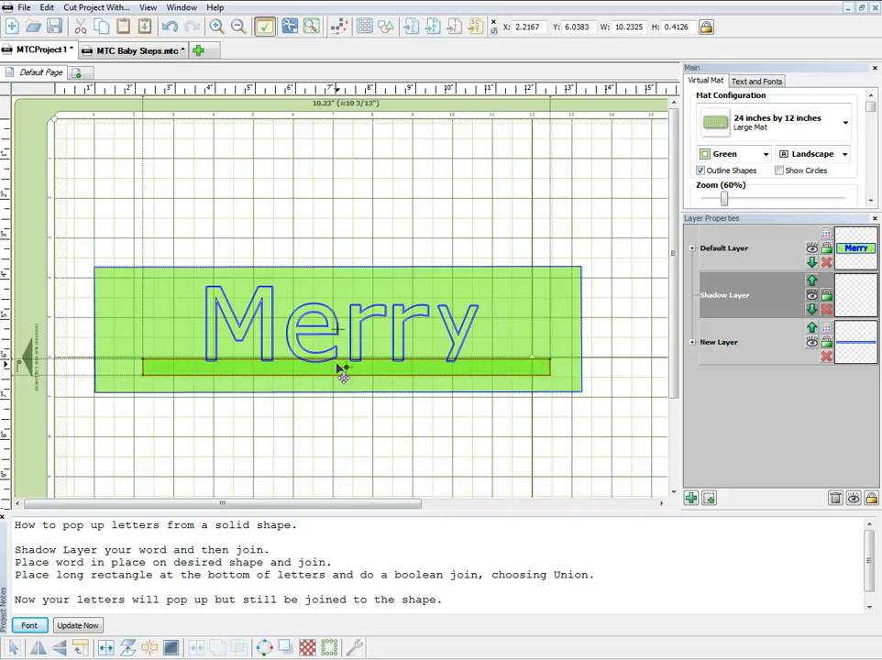
pyautogui.click(345, 367)
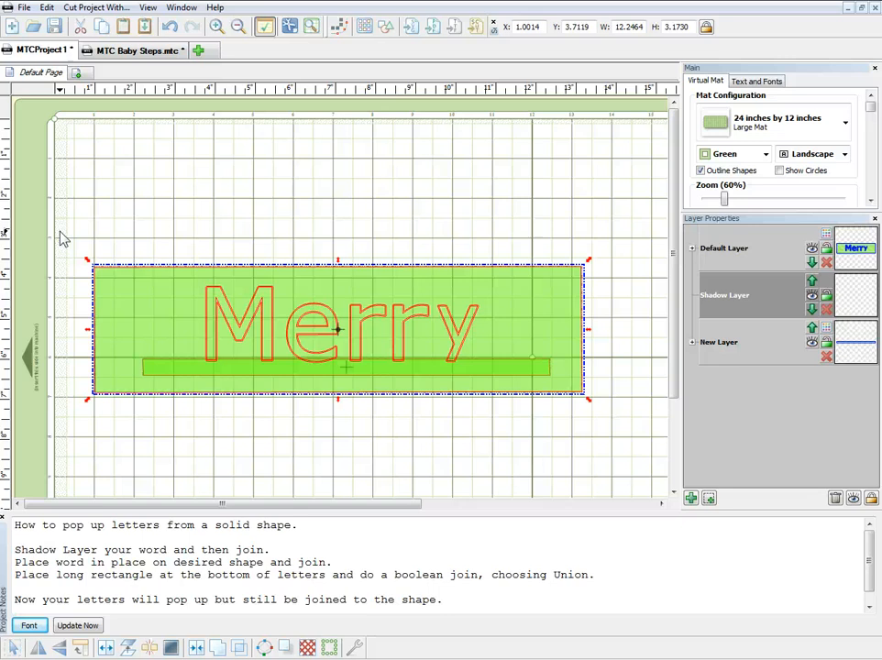
pyautogui.moveTo(403, 458)
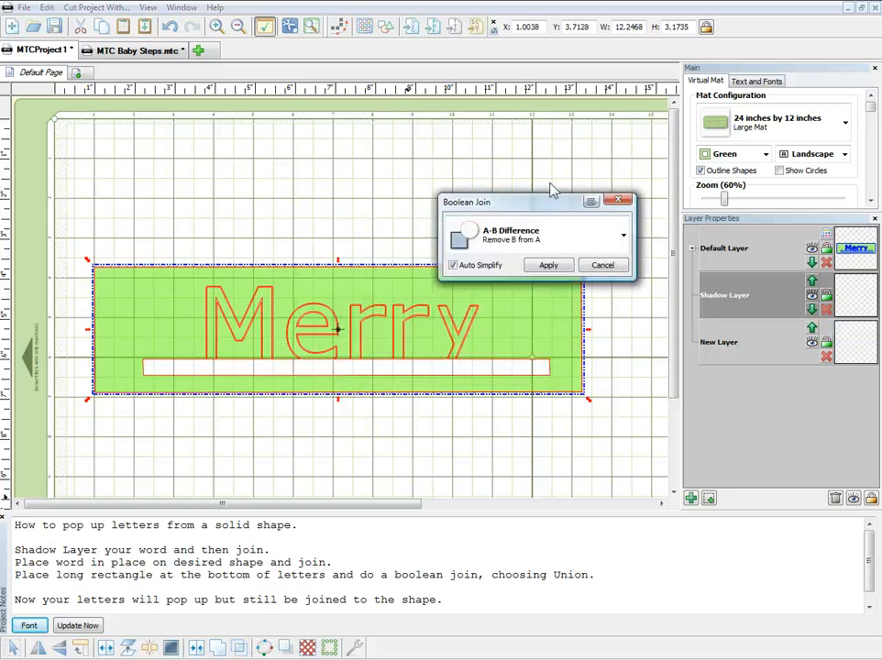
# Step: Apply a Boolean Join of type Union to merge the strip into the letters
pyautogui.click(623, 235)
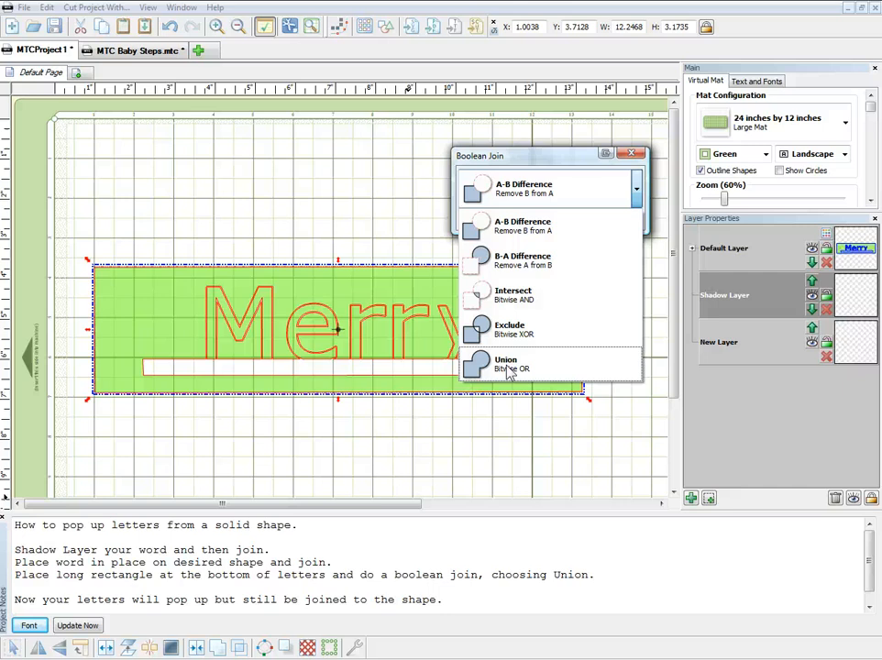
pyautogui.click(506, 363)
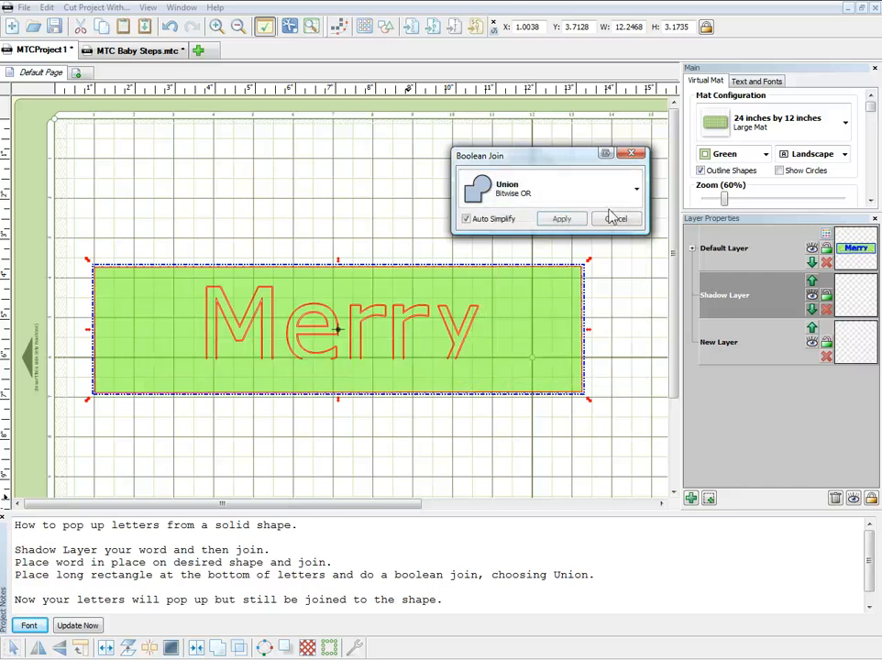
pyautogui.click(616, 218)
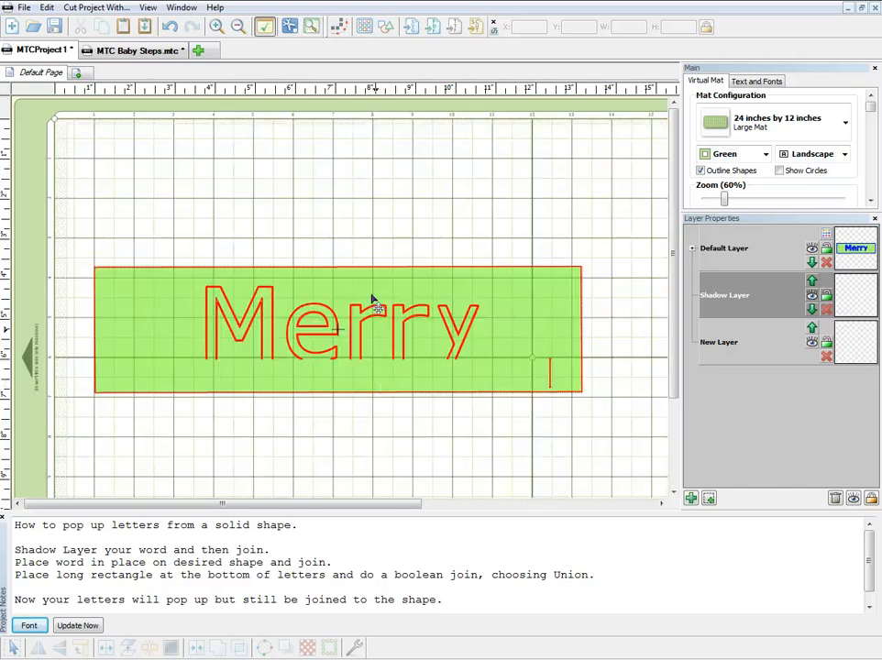
pyautogui.click(311, 25)
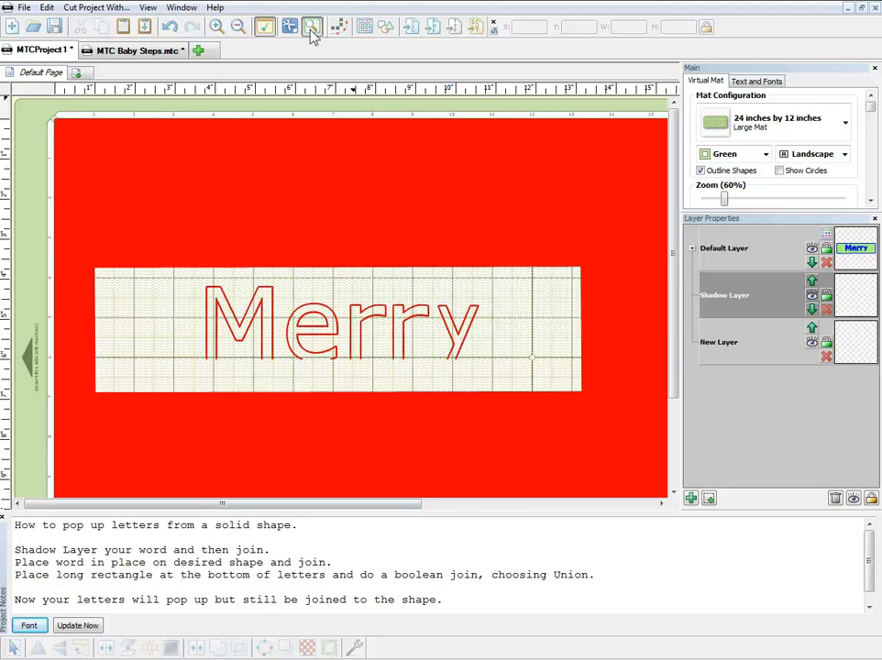
pyautogui.click(311, 25)
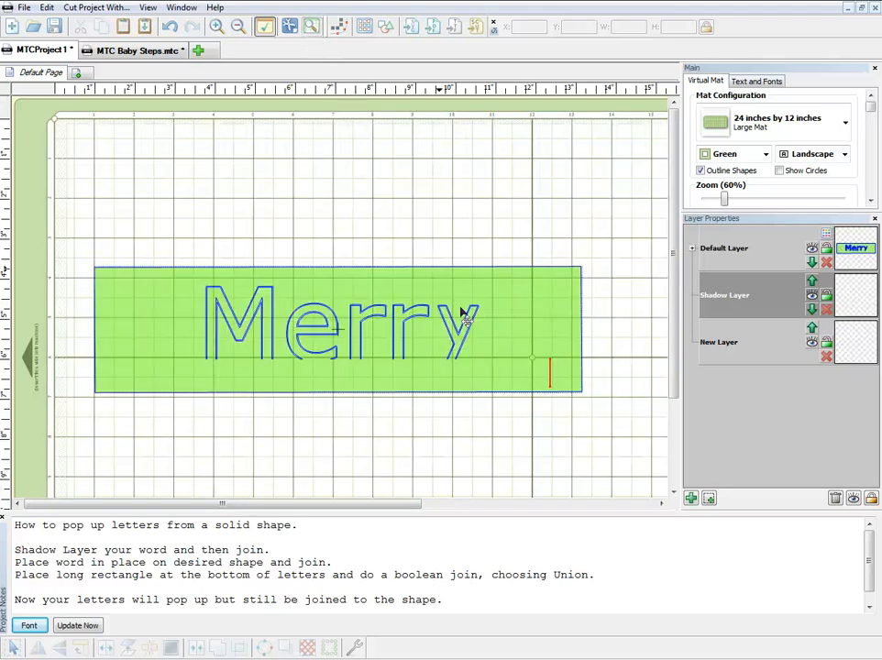
pyautogui.moveTo(449, 462)
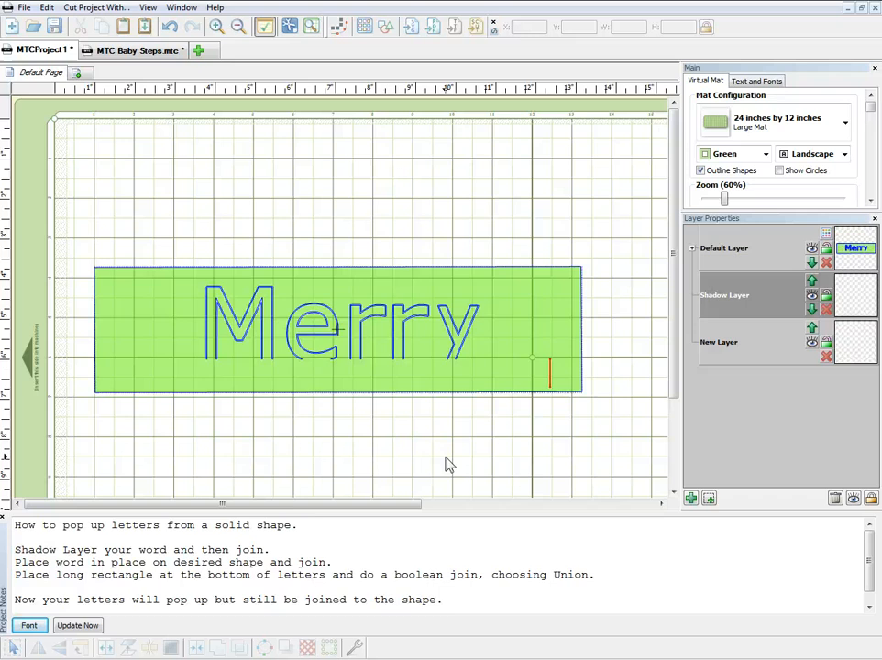